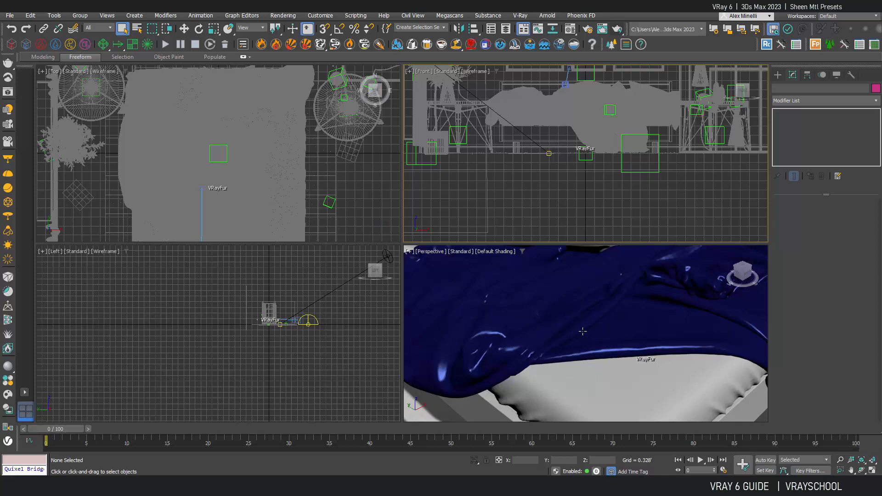
mouse_move(668, 296)
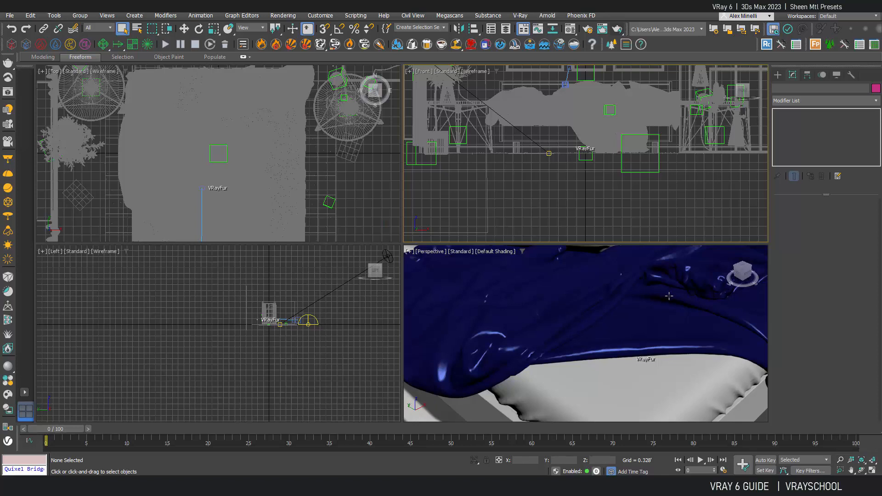
Bring up the Material Editor with the BedCoverlid object selected, prompting the V-Ray renderer switch
click(569, 29)
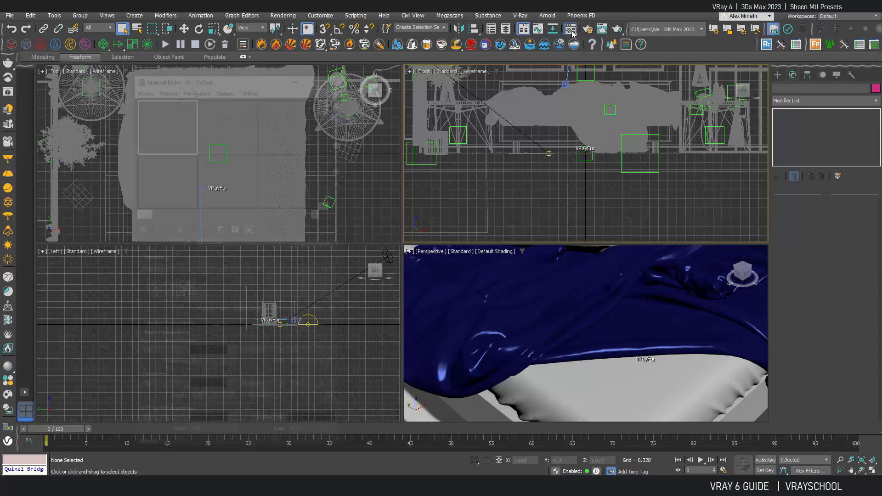
click(570, 29)
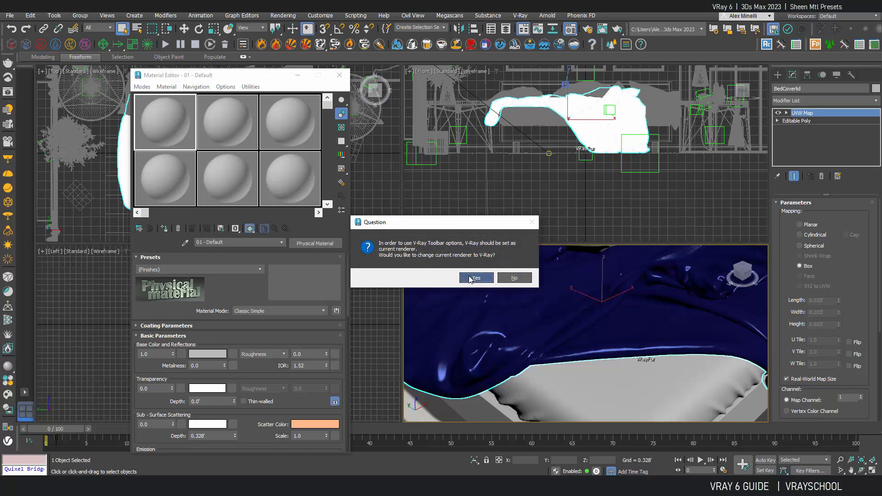
Accept V-Ray as renderer and give the VRayMtl a red diffuse colour
click(475, 277)
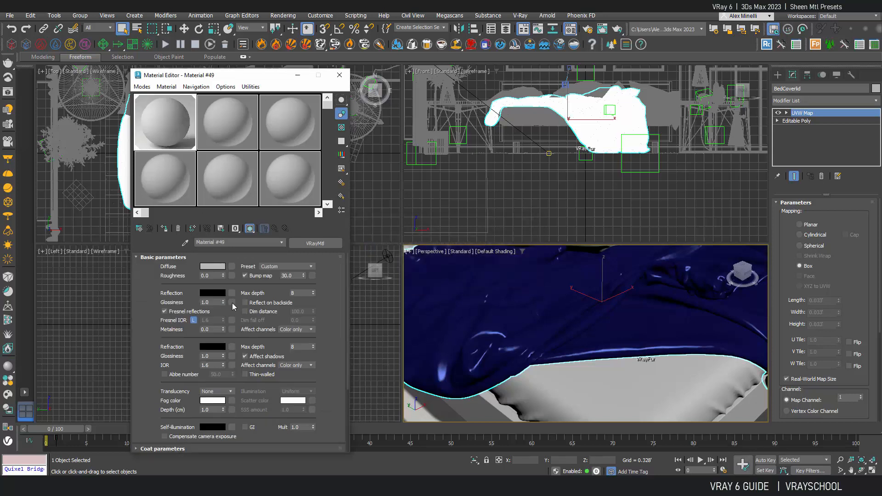
click(212, 266)
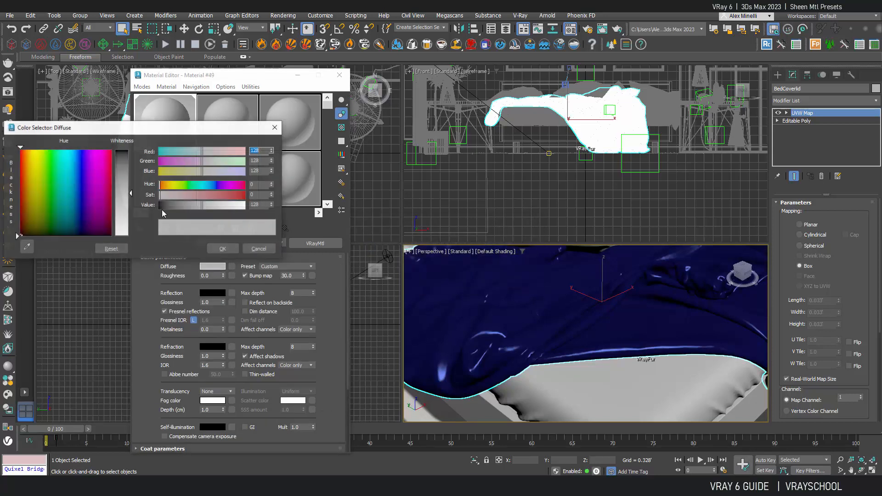
click(22, 153)
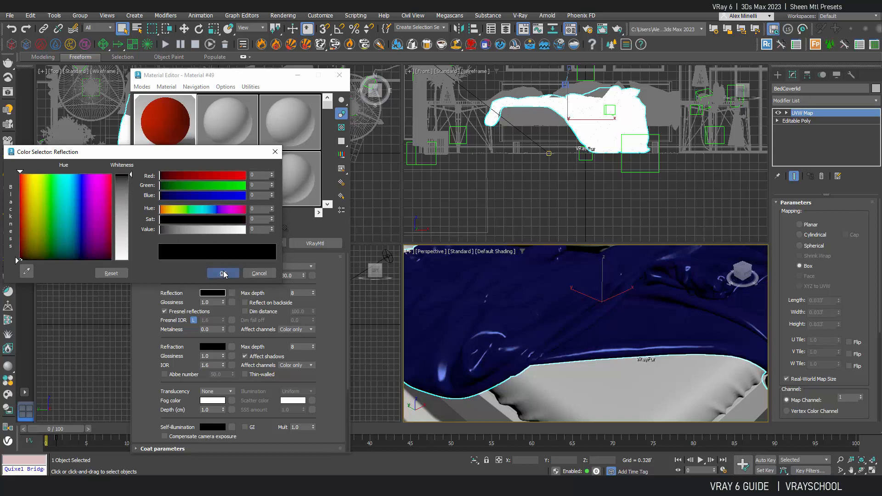
click(223, 273)
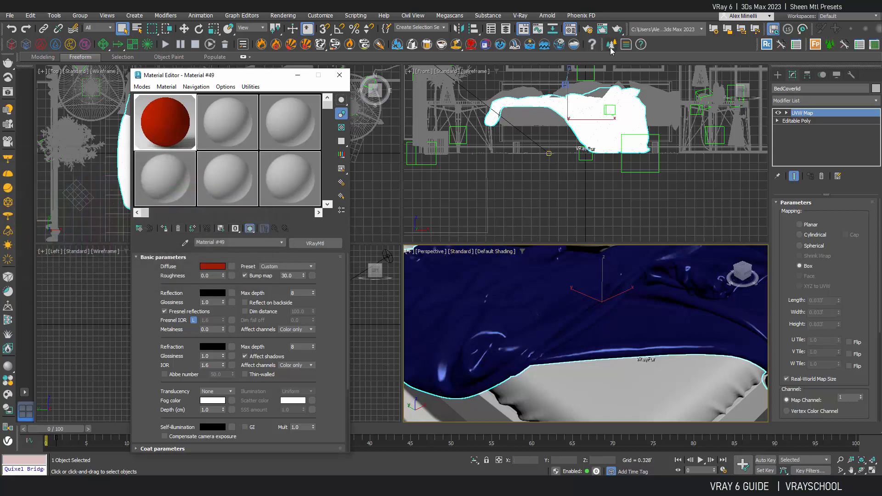
mouse_move(617, 29)
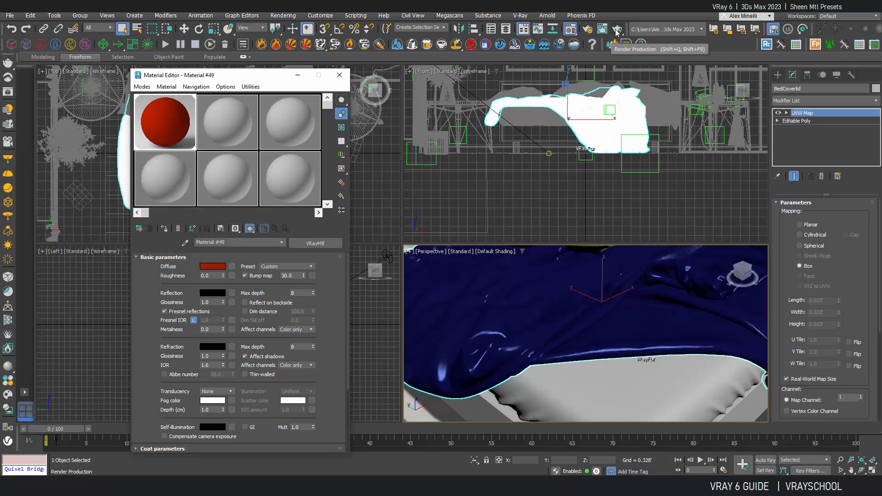
Check the V-Ray frame buffer, then close it and the Material Editor with the red material applied
click(618, 29)
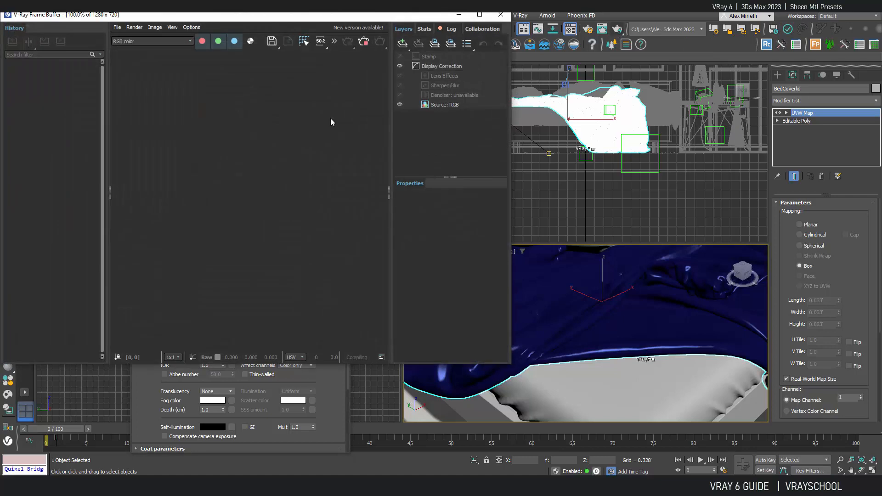
click(110, 40)
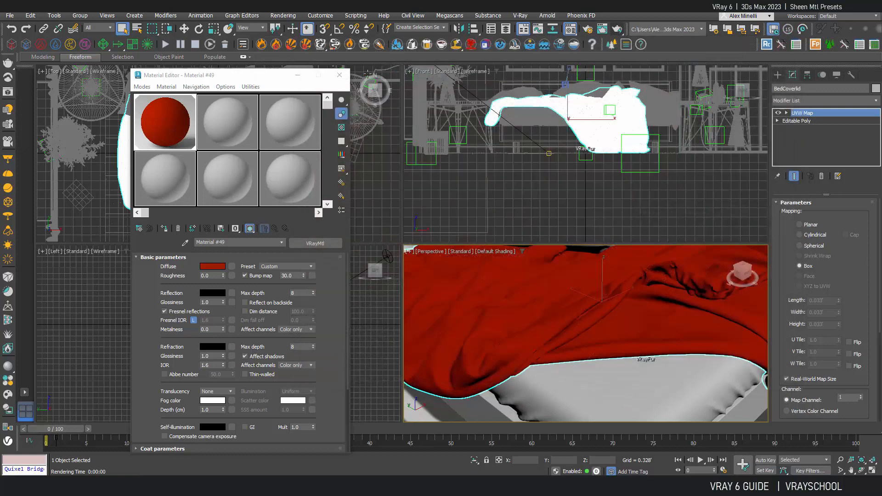
click(339, 75)
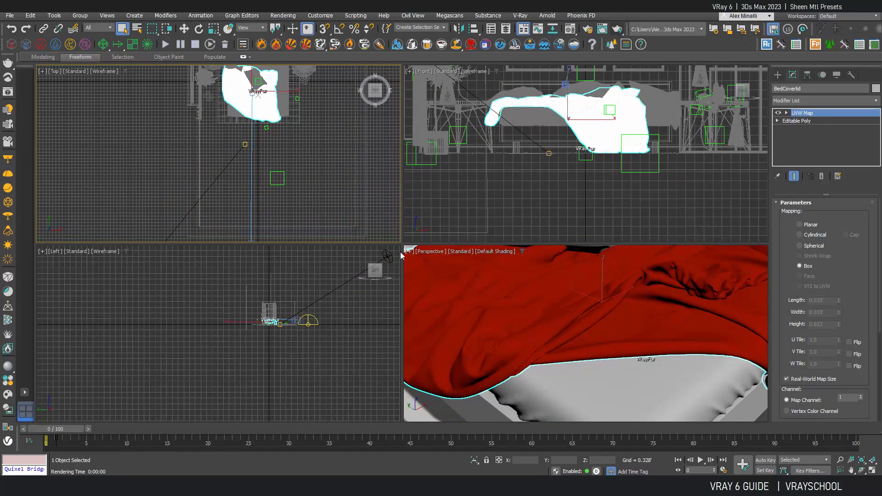
Look through VRayCam001, dolly and orbit to frame the bed cover, and start a render
click(430, 251)
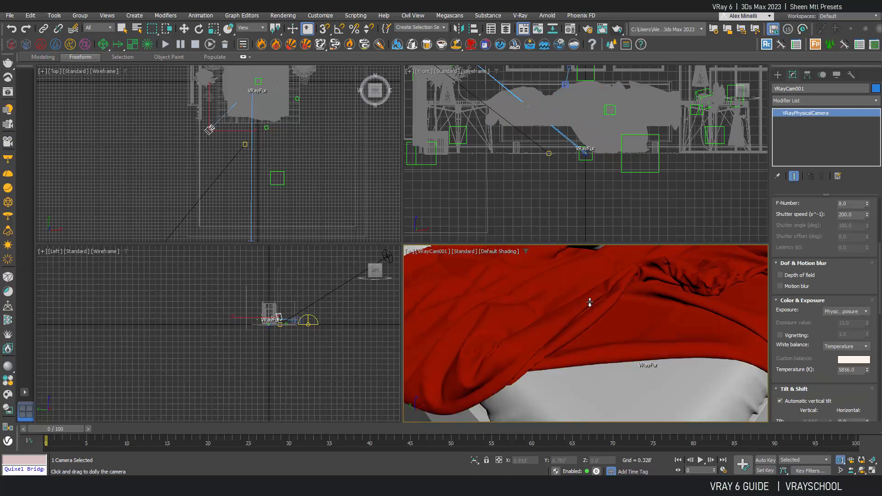
drag(590, 302, 745, 396)
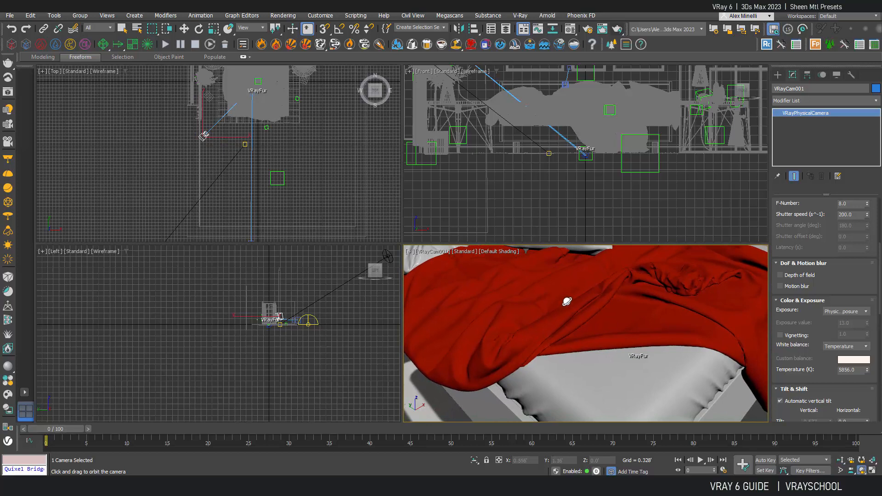
drag(567, 301, 583, 322)
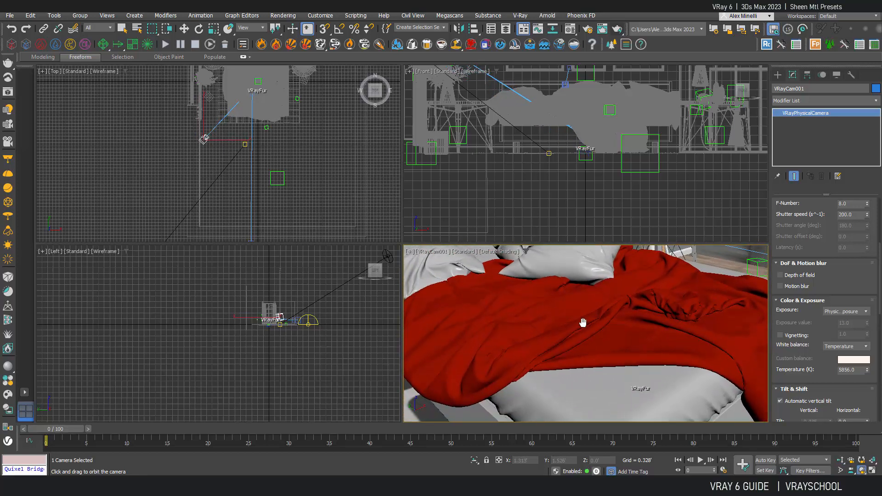
click(618, 28)
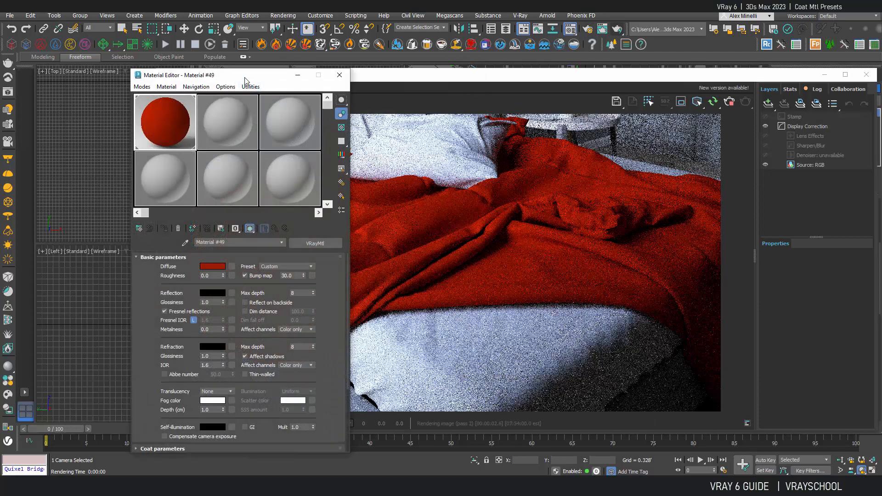
Set the VRayMtl reflection colour to a reddish tone around RGB 162, 47, 47
drag(236, 74, 112, 45)
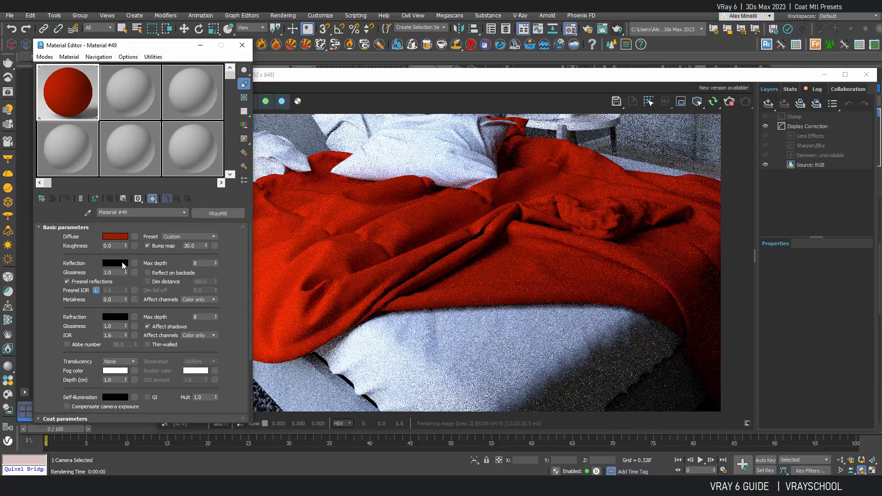
mouse_move(116, 266)
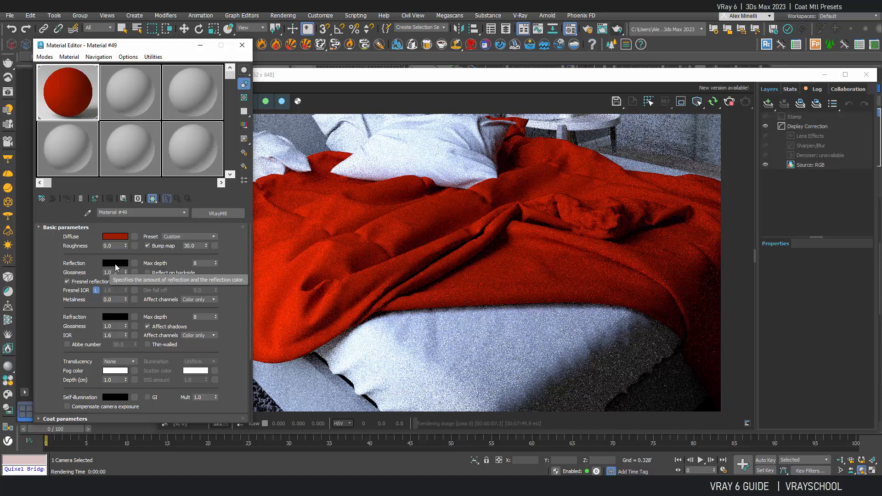
click(115, 263)
text(0.99)
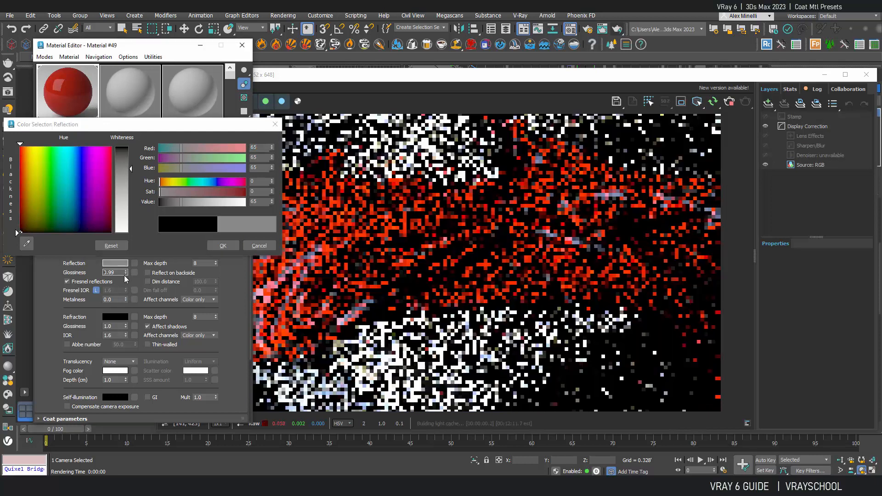
drag(123, 270, 122, 281)
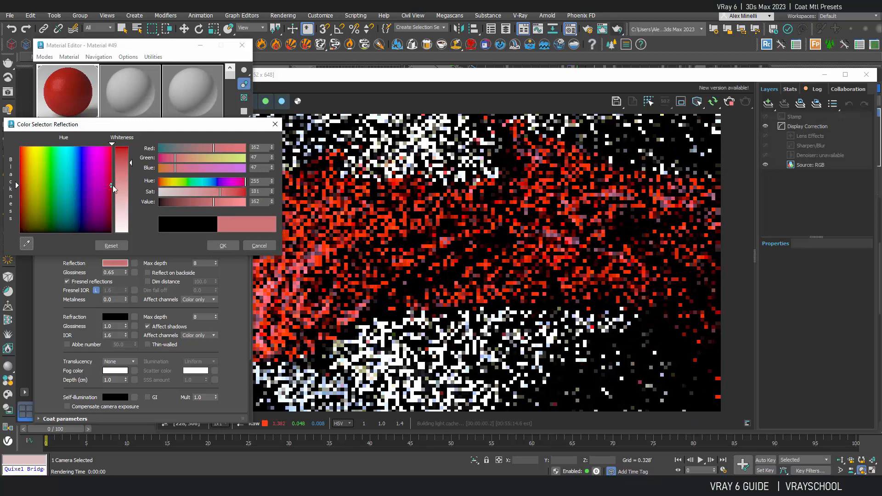
click(222, 245)
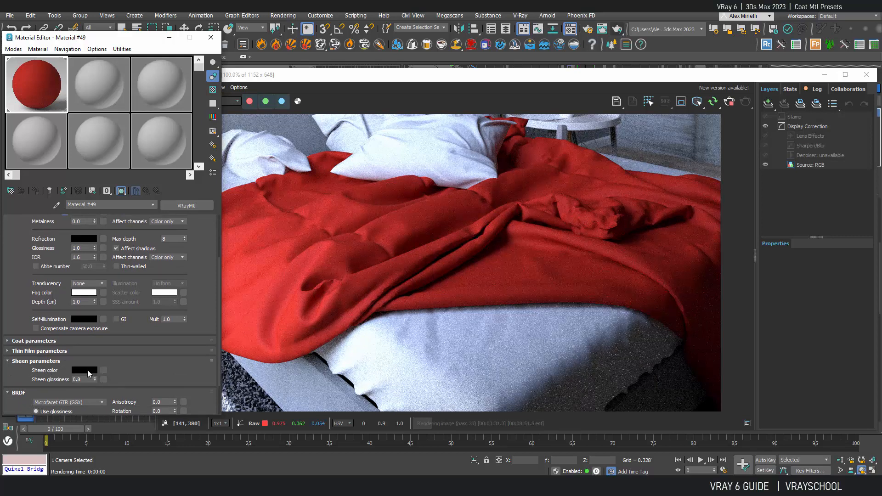
Set a reddish sheen colour with sheen glossiness 0.29 for a soft fabric look
click(84, 370)
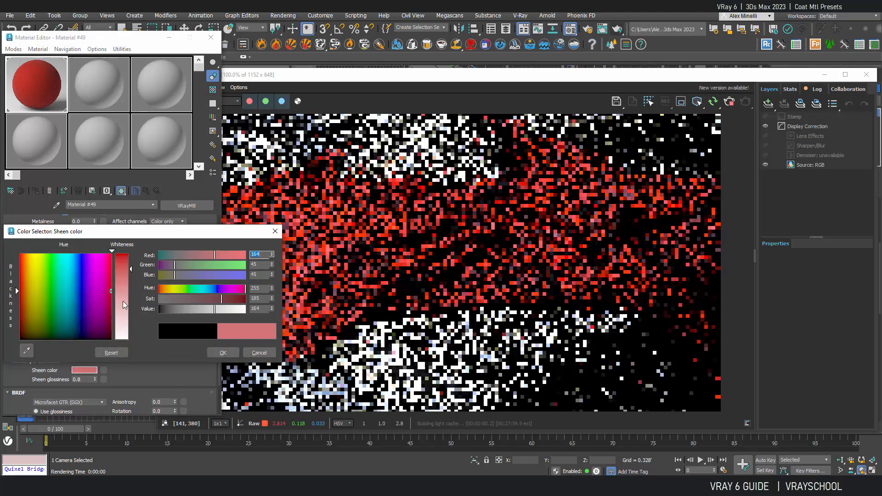
click(222, 353)
text(0.29)
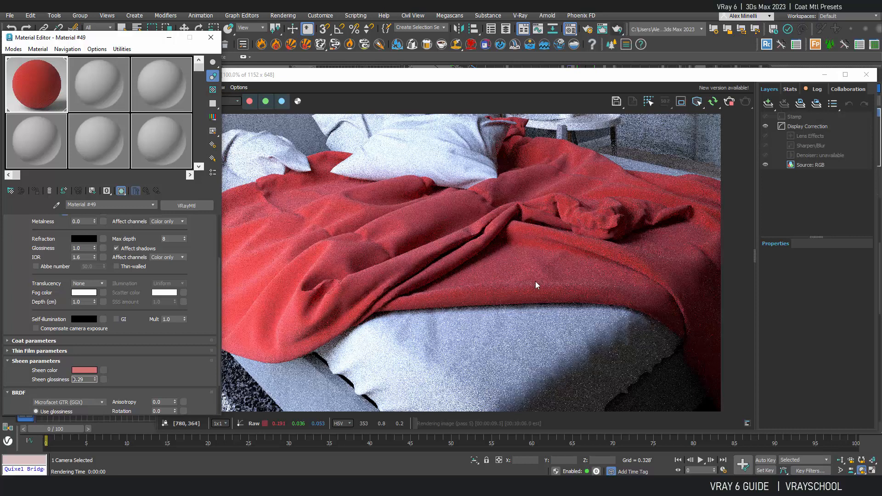
mouse_move(643, 292)
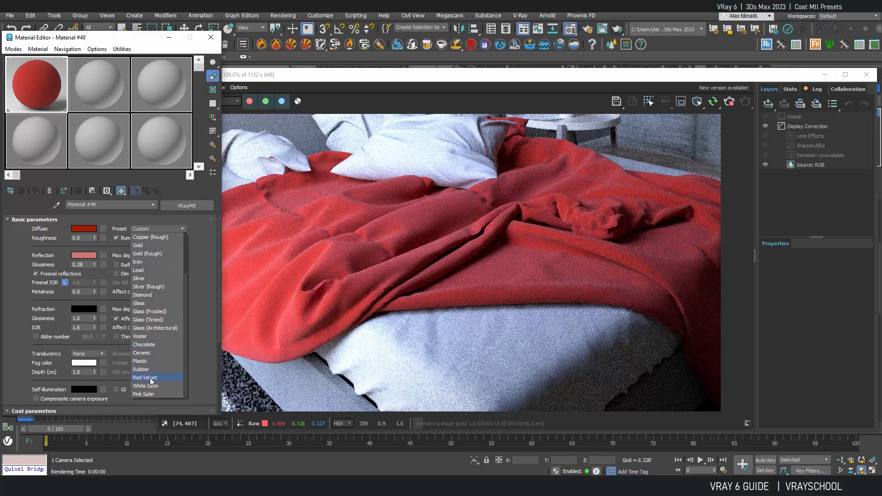
Apply the Red Velvet preset and review its reflection colour
click(146, 378)
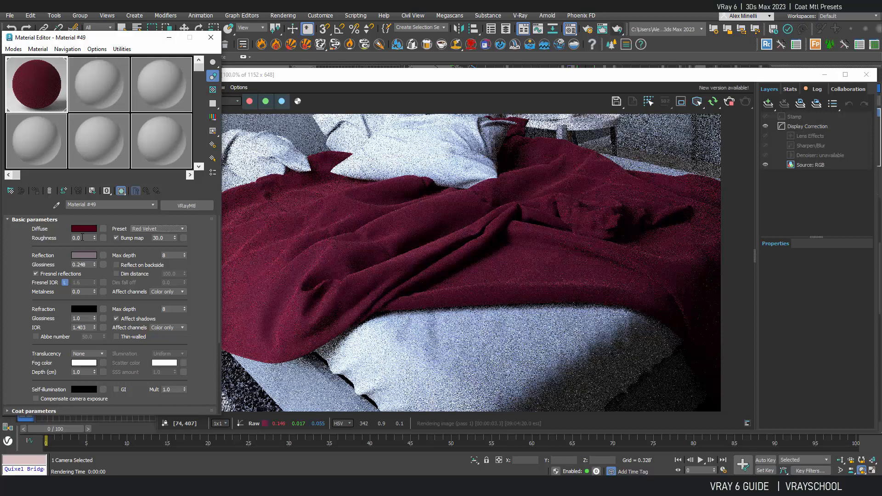
click(84, 254)
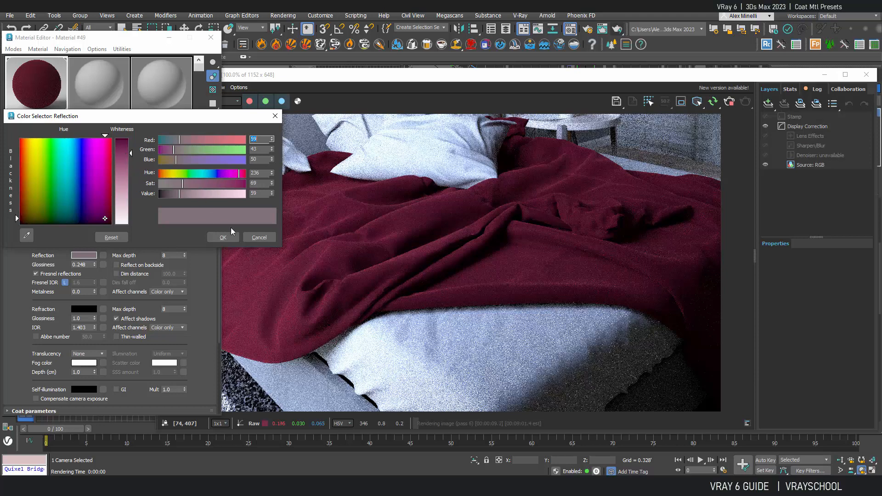
click(222, 237)
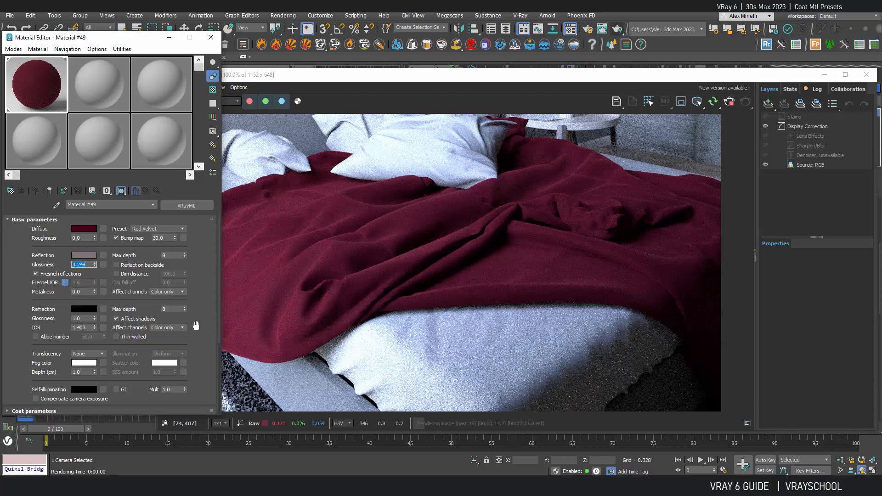
Review the preset's sheen settings further down and choose the White Satin preset
scroll(down, 3)
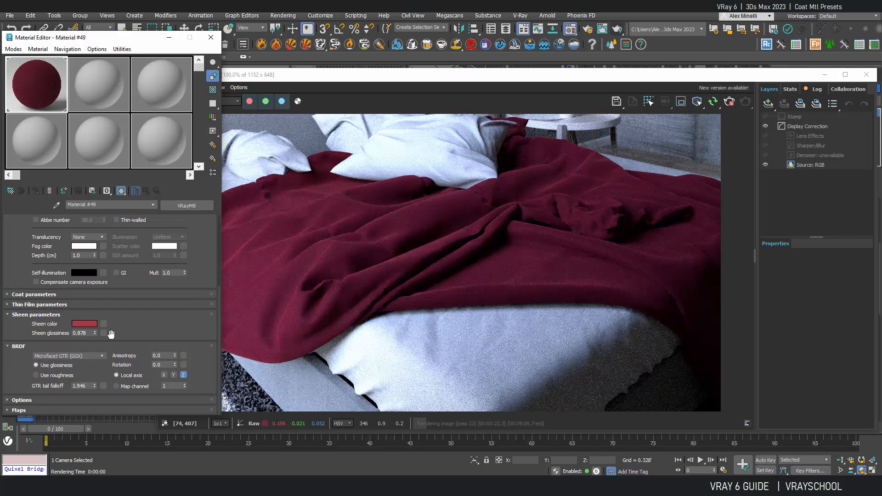
mouse_move(614, 286)
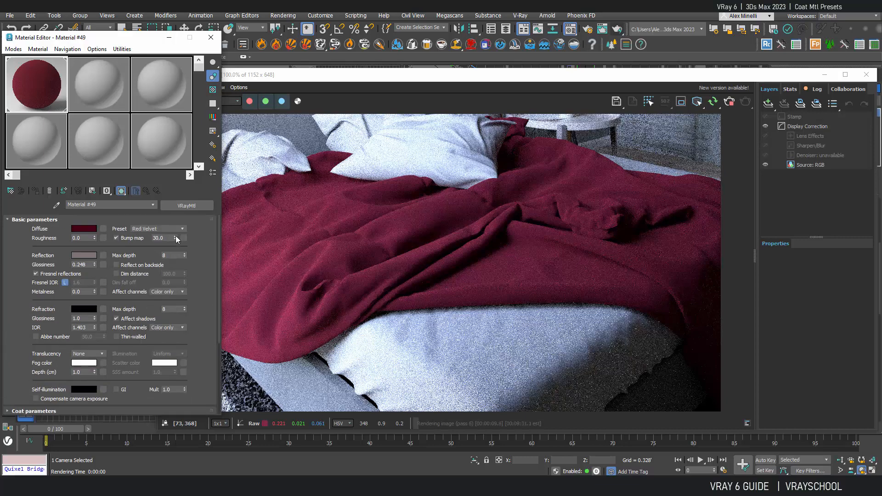
click(157, 229)
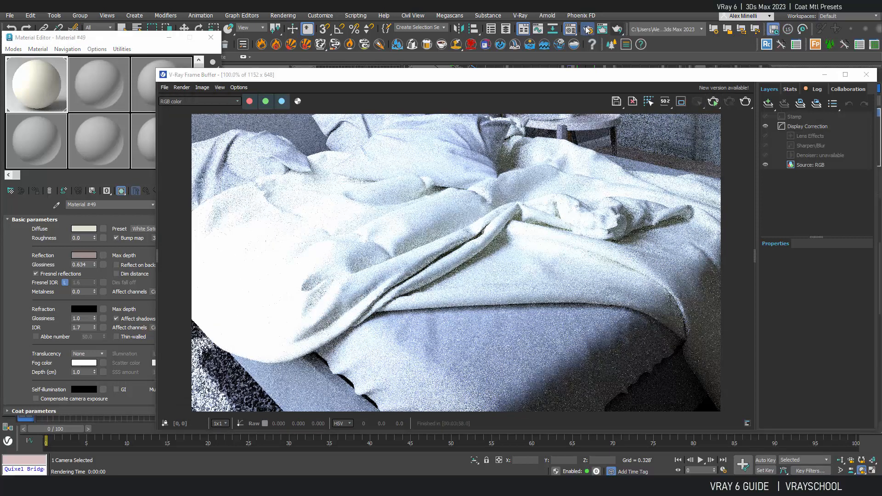
In Render Setup, change V-Ray colour mapping from Reinhard to Exponential and re-render
click(587, 28)
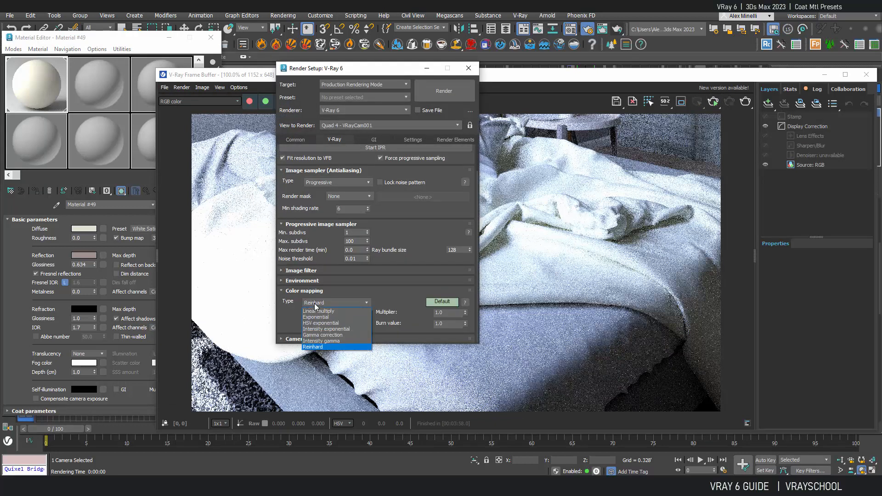
click(315, 317)
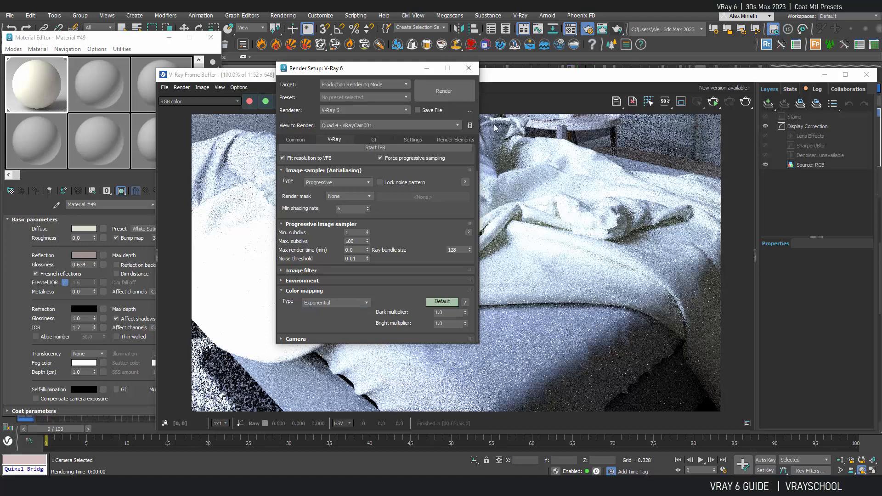
click(444, 90)
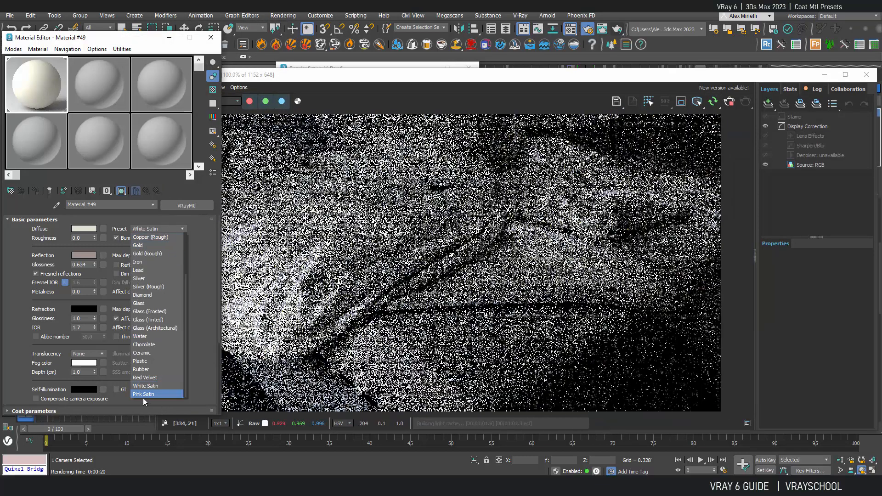
Apply the Pink Satin preset and review its sheen parameters
click(145, 394)
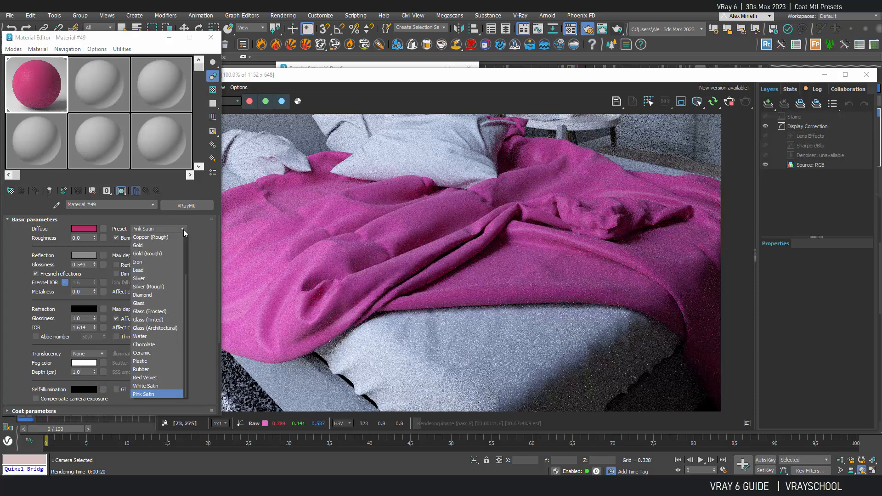
click(143, 394)
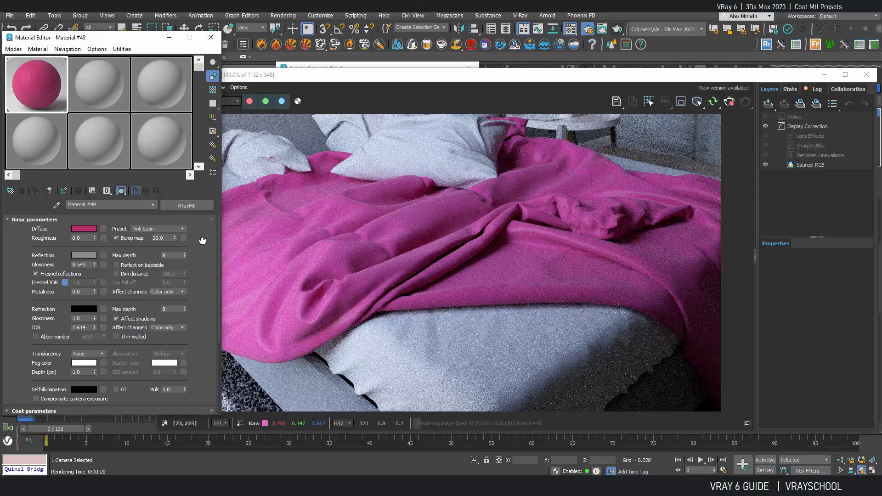
scroll(down, 3)
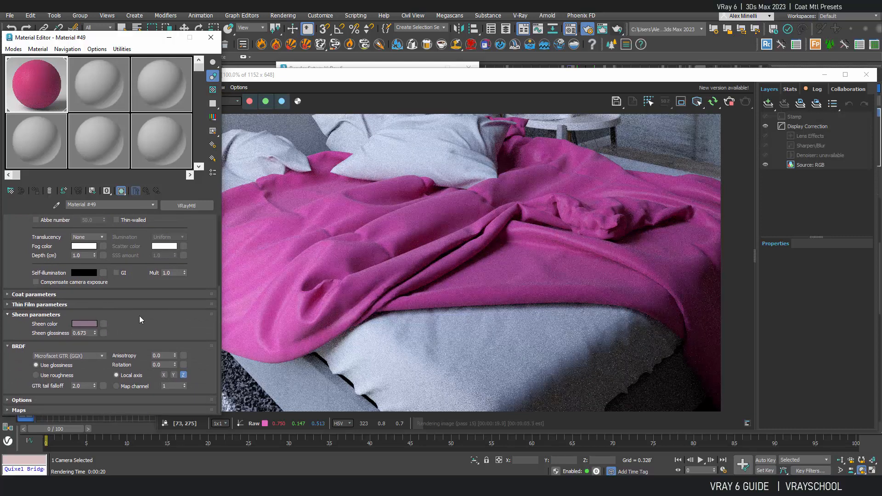
mouse_move(416, 275)
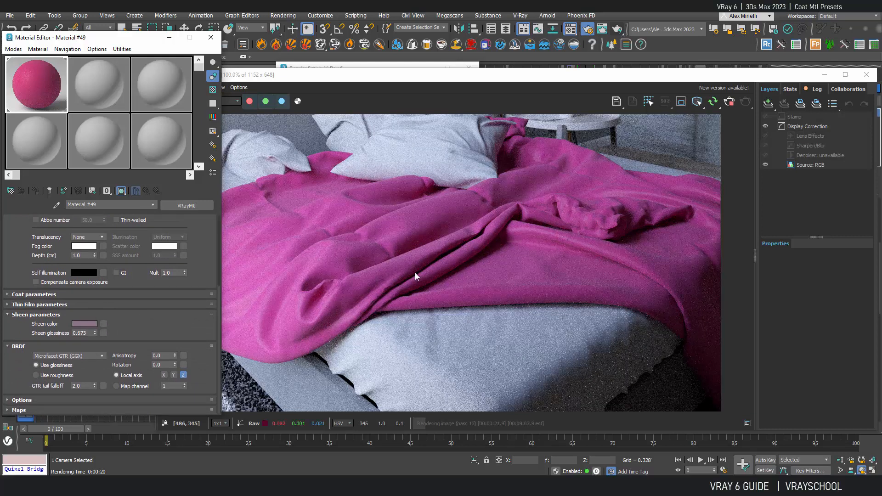